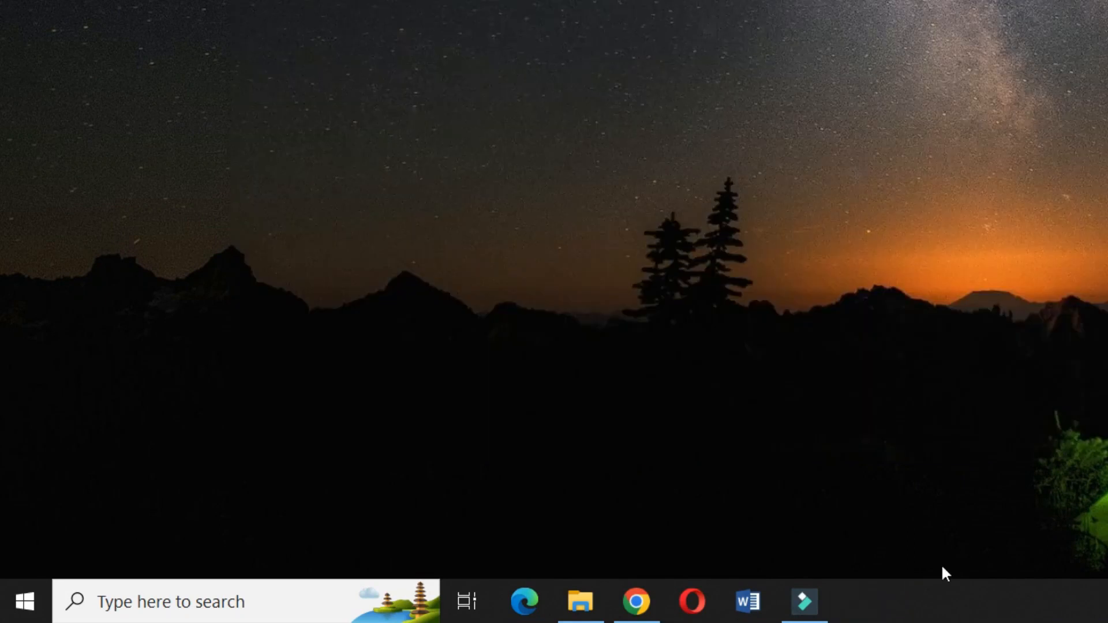
Launch File Explorer from the taskbar.
left_click(579, 615)
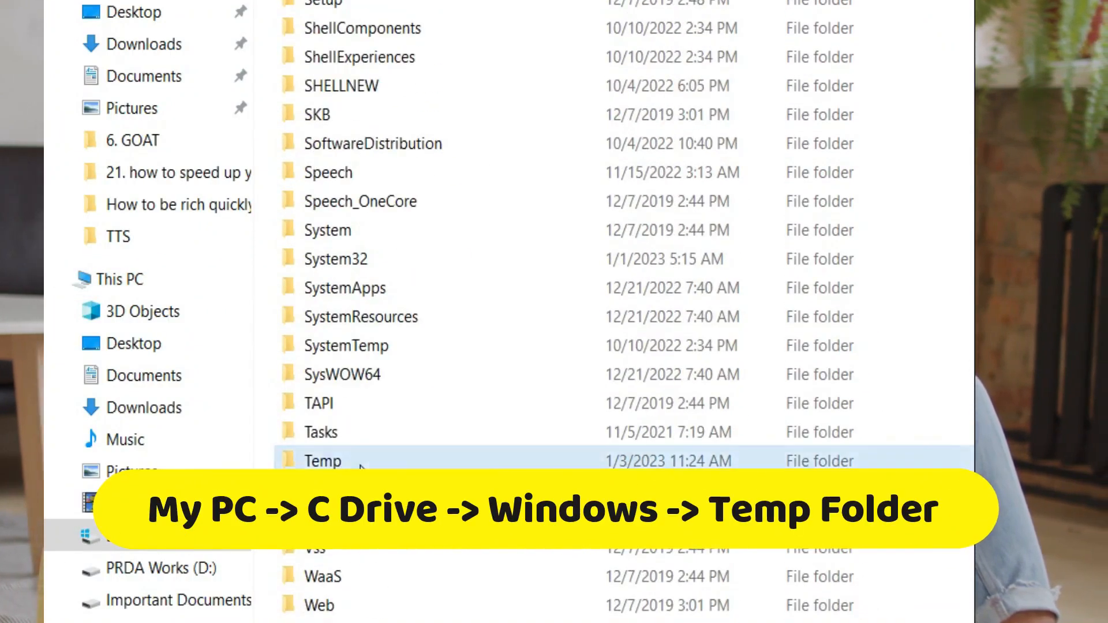
Open C:\Windows\Temp and bring up the context menu on its temporary log files.
double_click(323, 461)
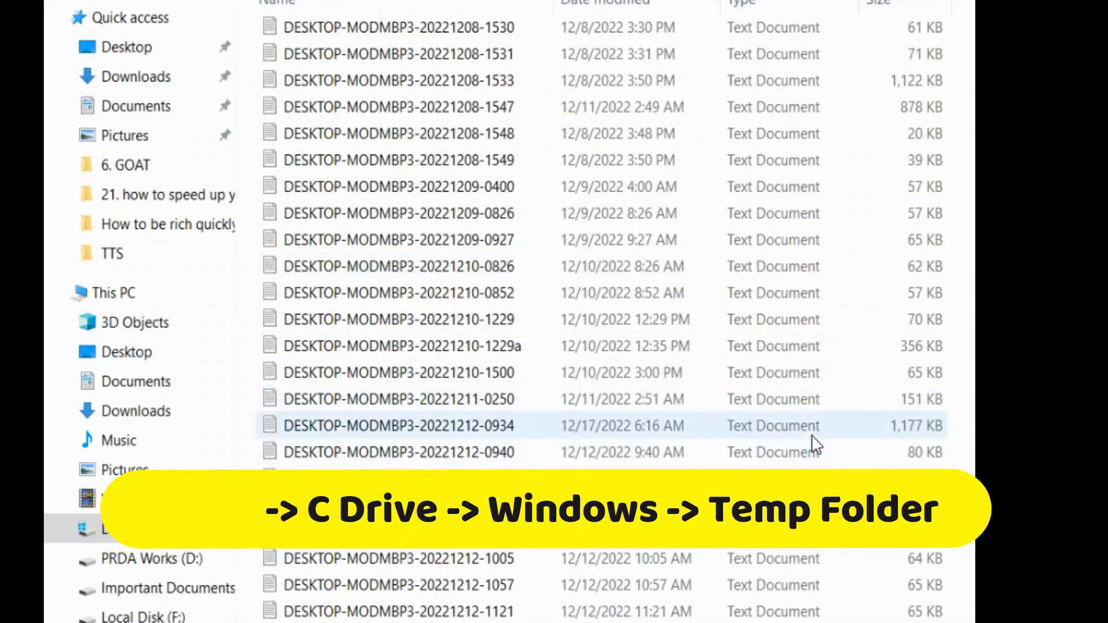
right_click(400, 426)
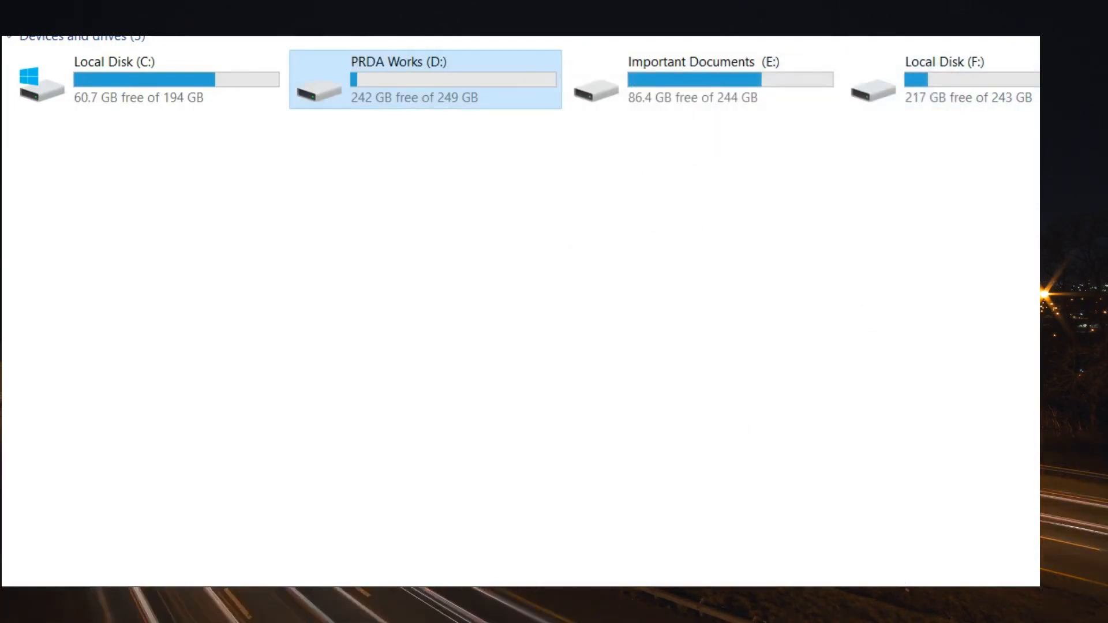
Show the PRDA Works (D:) Properties General tab: 6.50 GB used, 242 GB free.
right_click(418, 86)
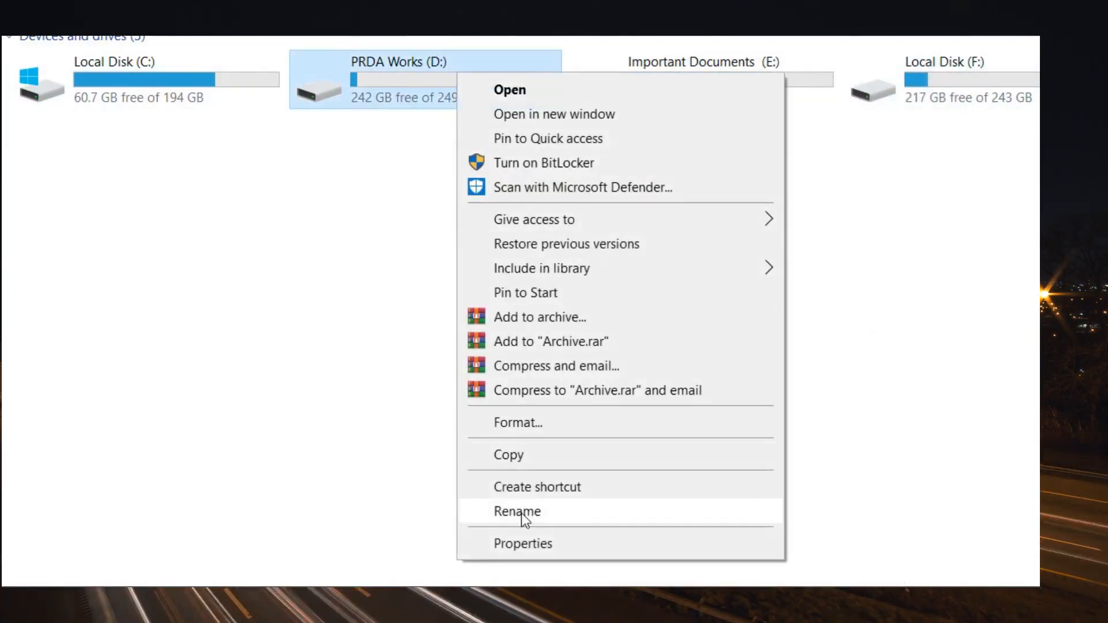
left_click(523, 543)
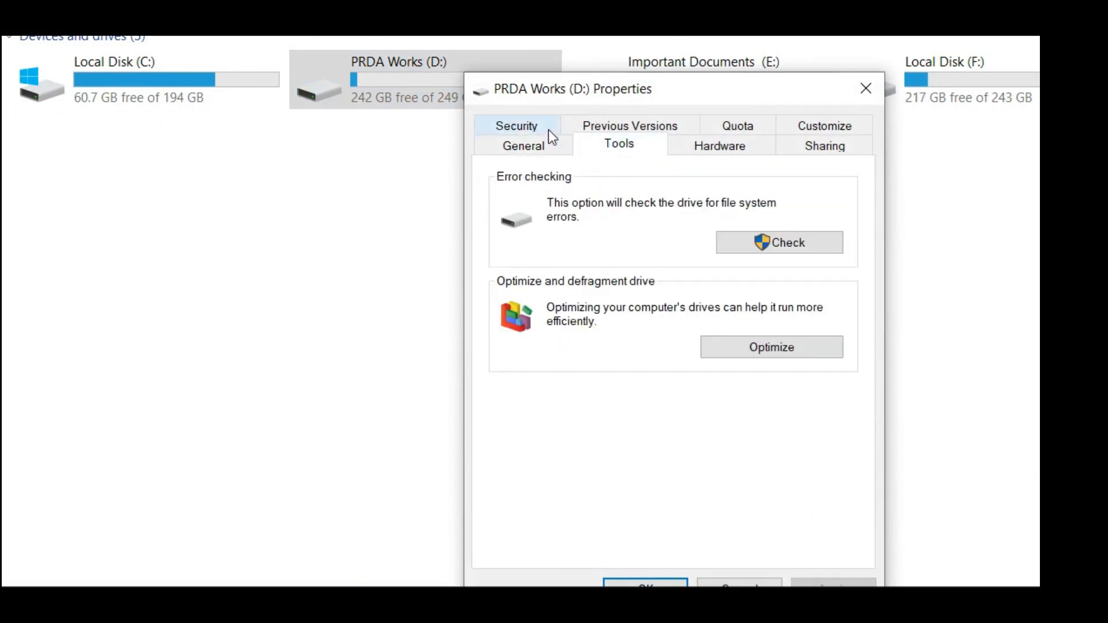
left_click(523, 145)
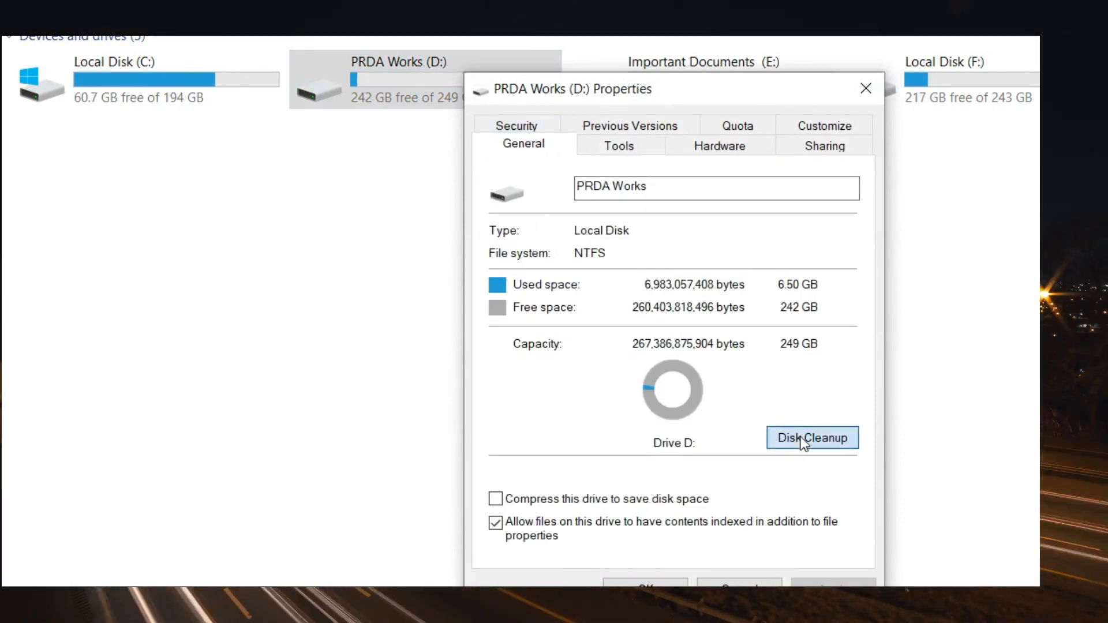